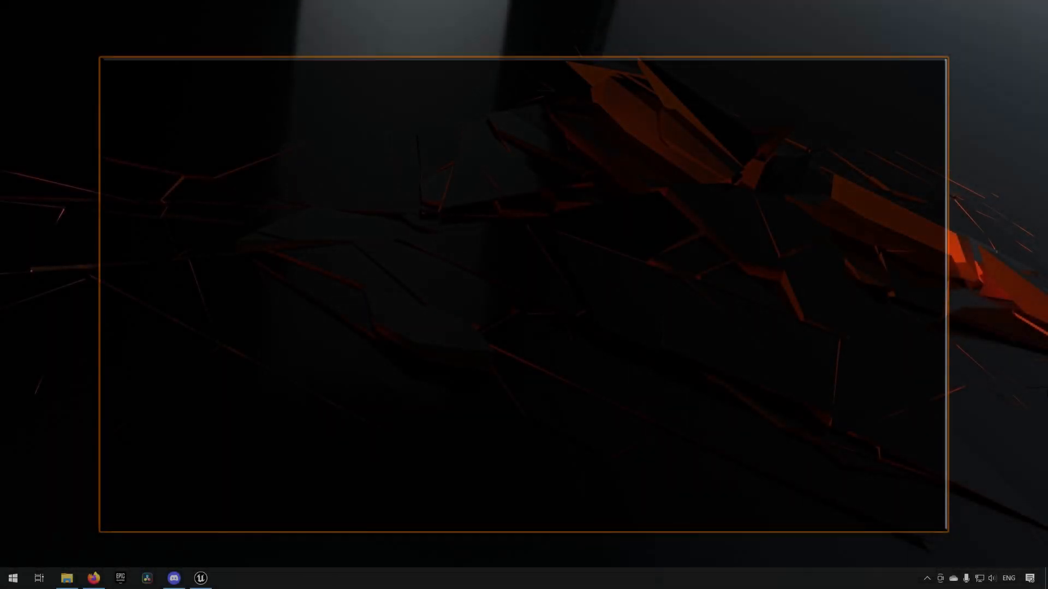
Switch from the Windows desktop to the Unreal Engine editor with the empty Untitled level.
click(173, 578)
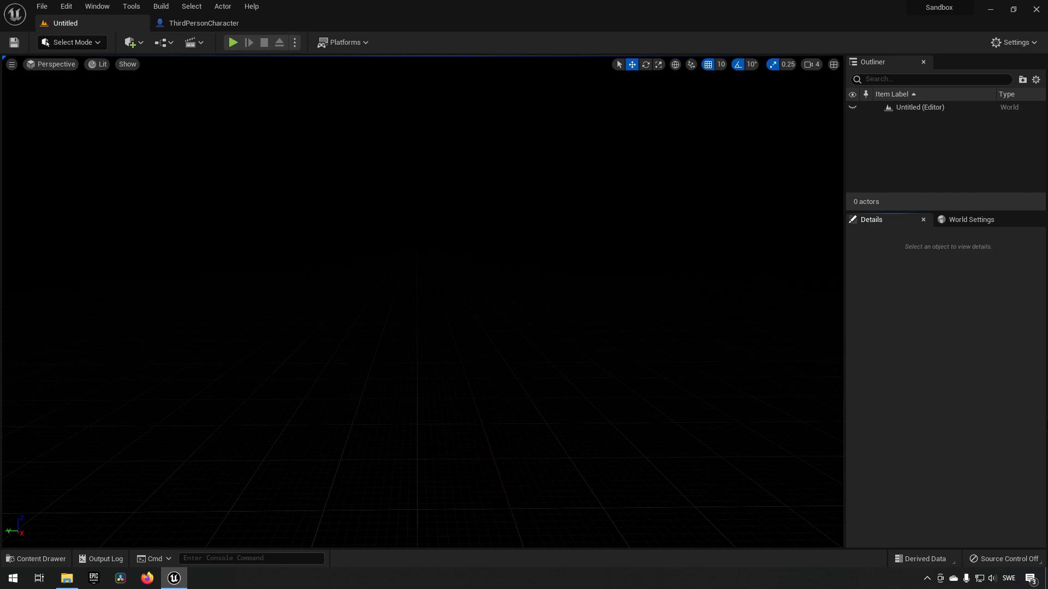
mouse_move(157, 165)
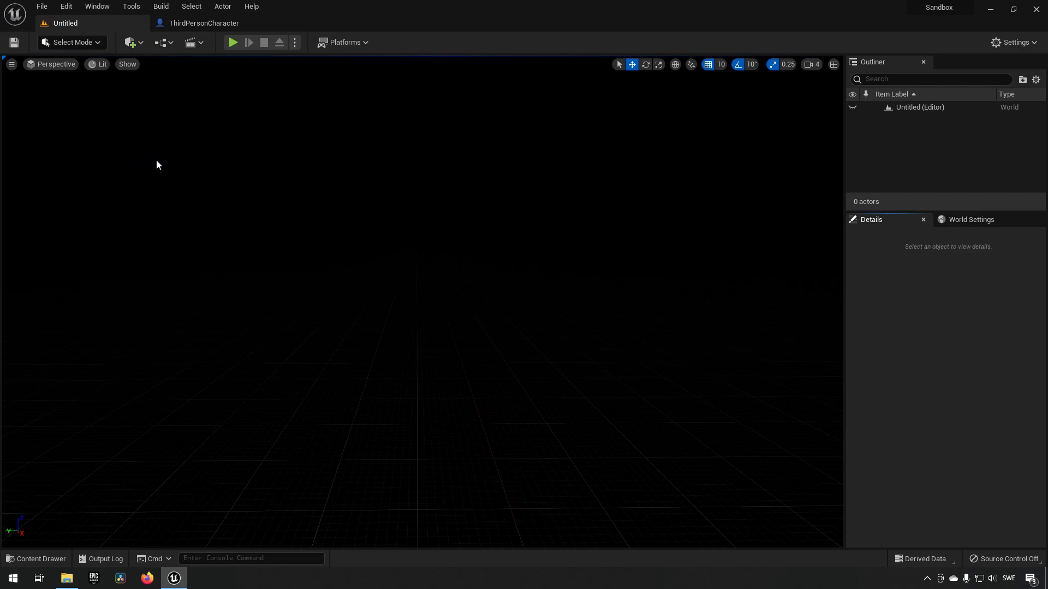
mouse_move(441, 193)
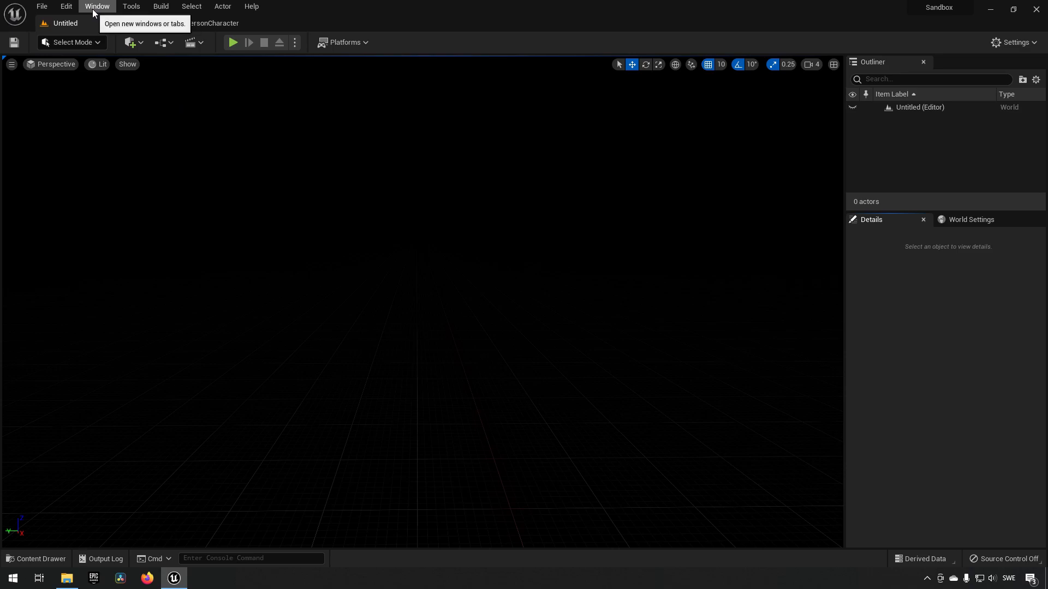
Show the Window menu listing the editor panels that can be opened.
click(96, 6)
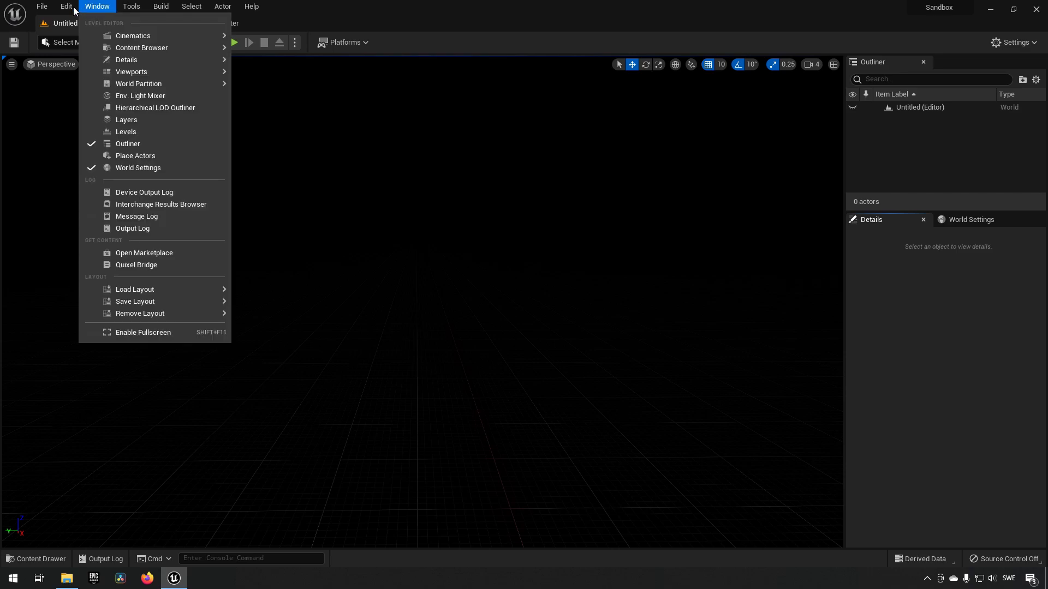
mouse_move(84, 16)
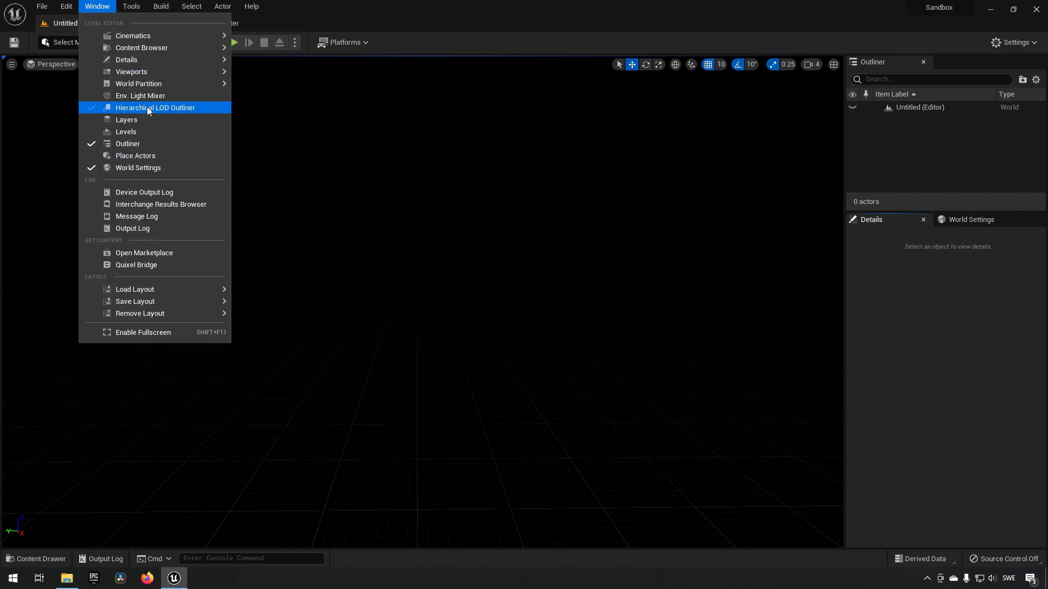
Use the Env. Light Mixer to create the sky light, sun light and sky actors, then deselect.
click(141, 96)
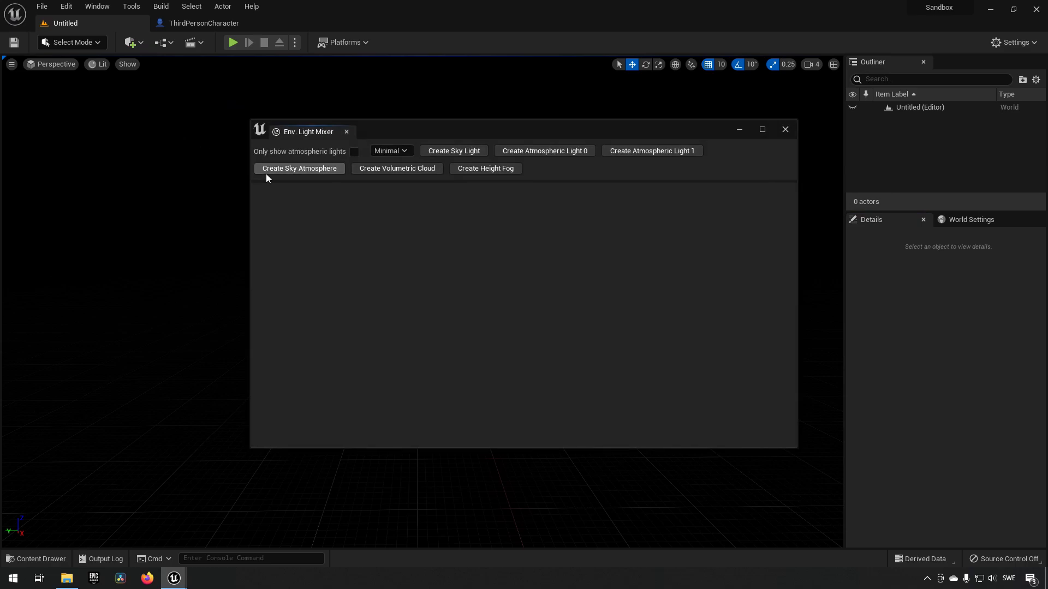
click(453, 151)
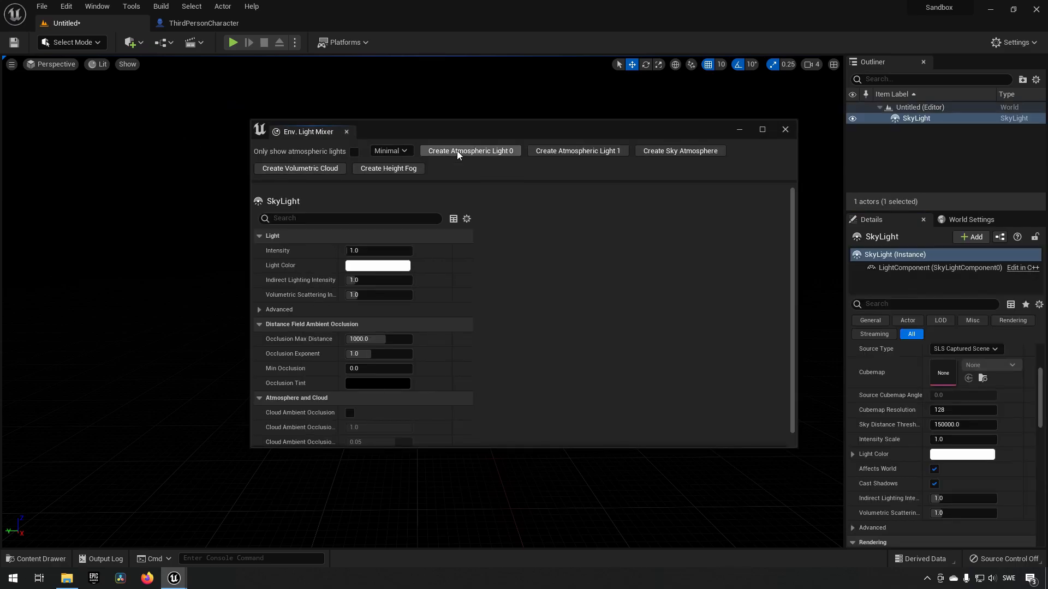
click(471, 151)
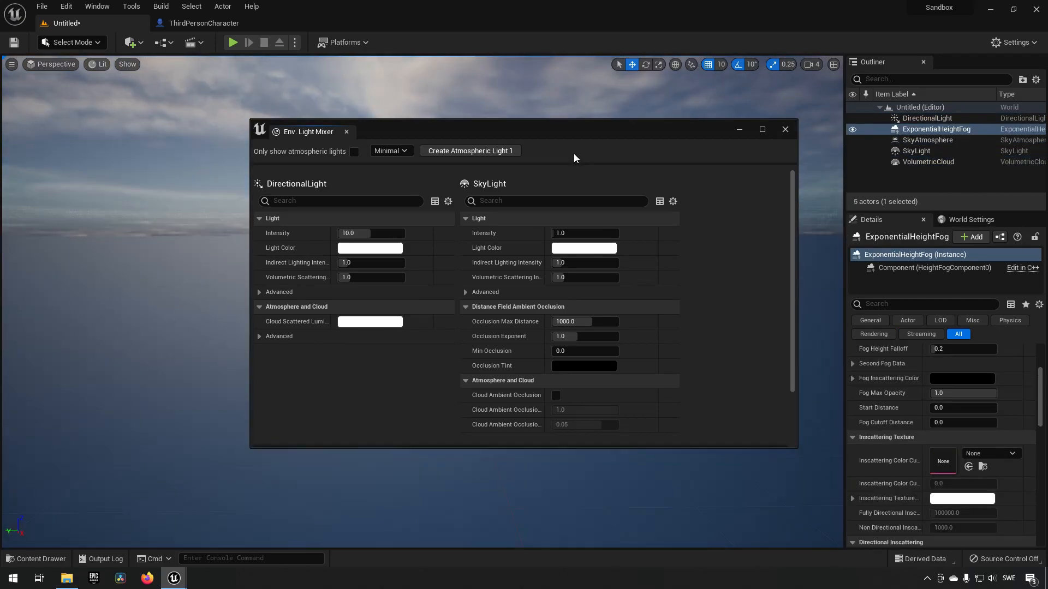
click(784, 129)
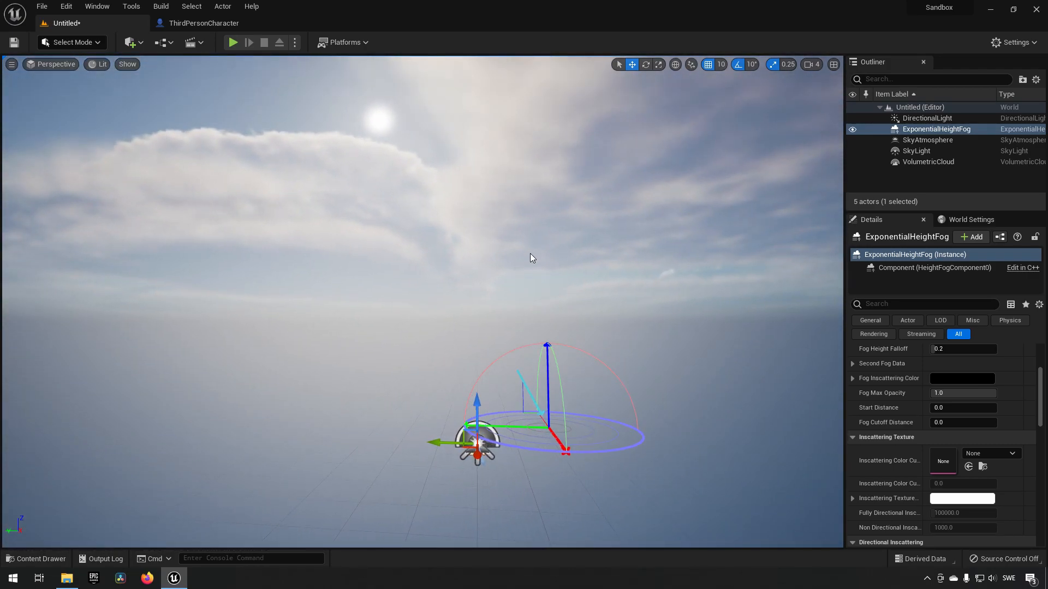
click(488, 246)
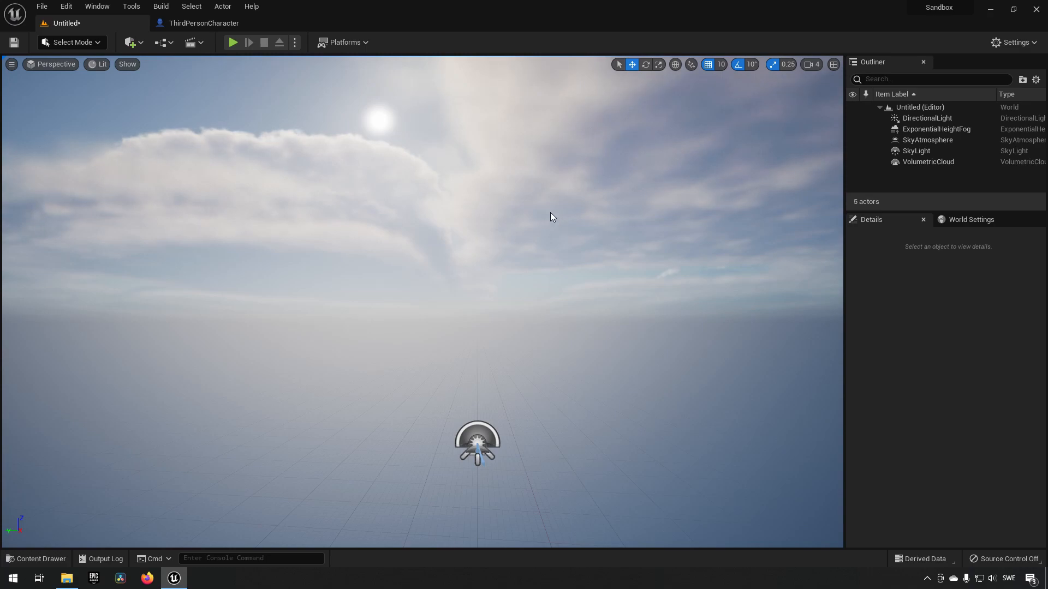
Place a PostProcessVolume in the level via the Quick Add search 'post'.
click(129, 43)
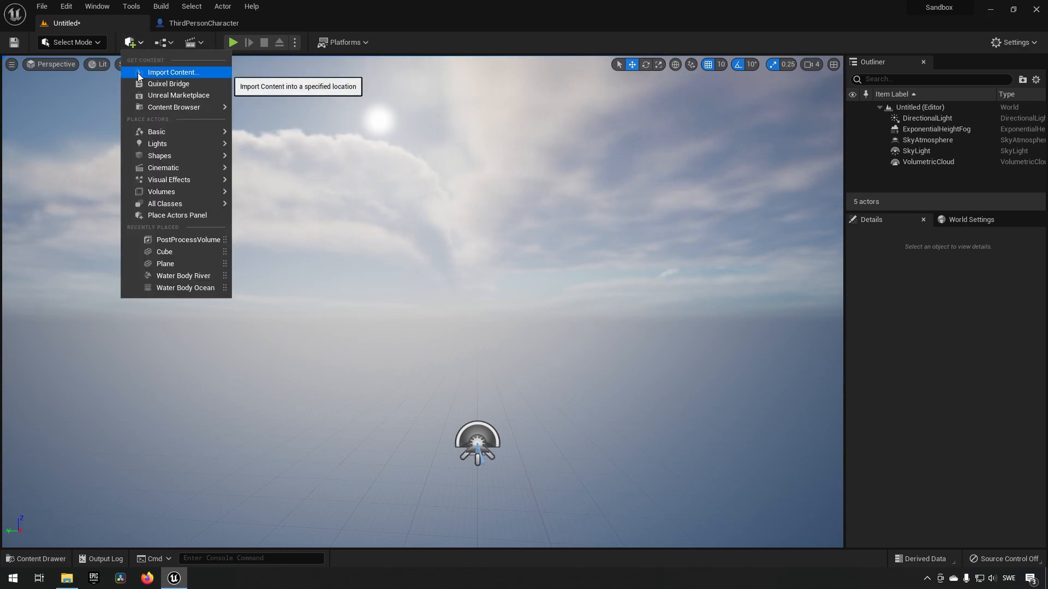
text(post)
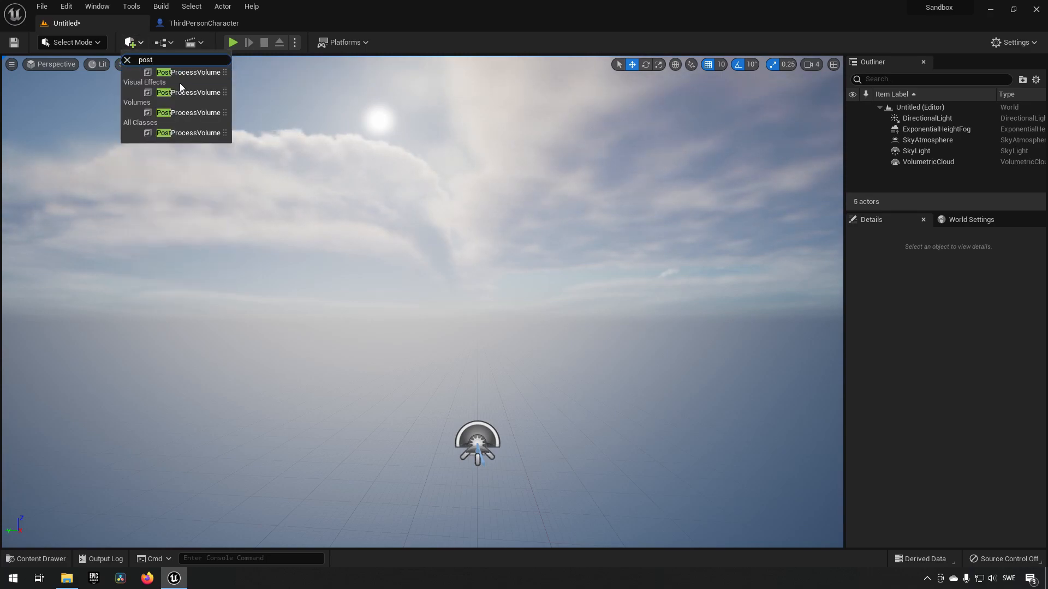
mouse_move(189, 92)
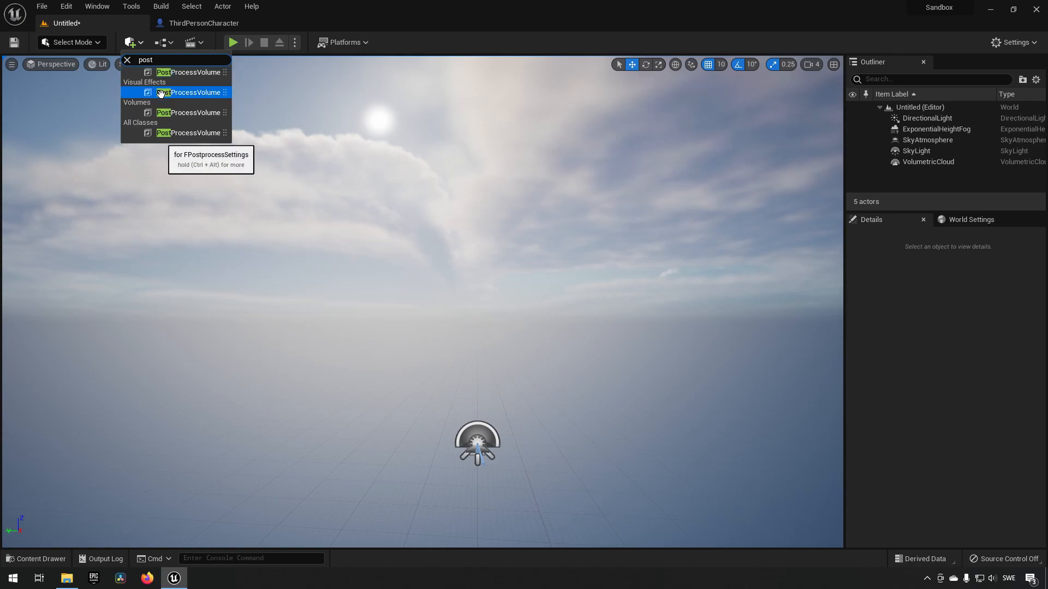
click(192, 92)
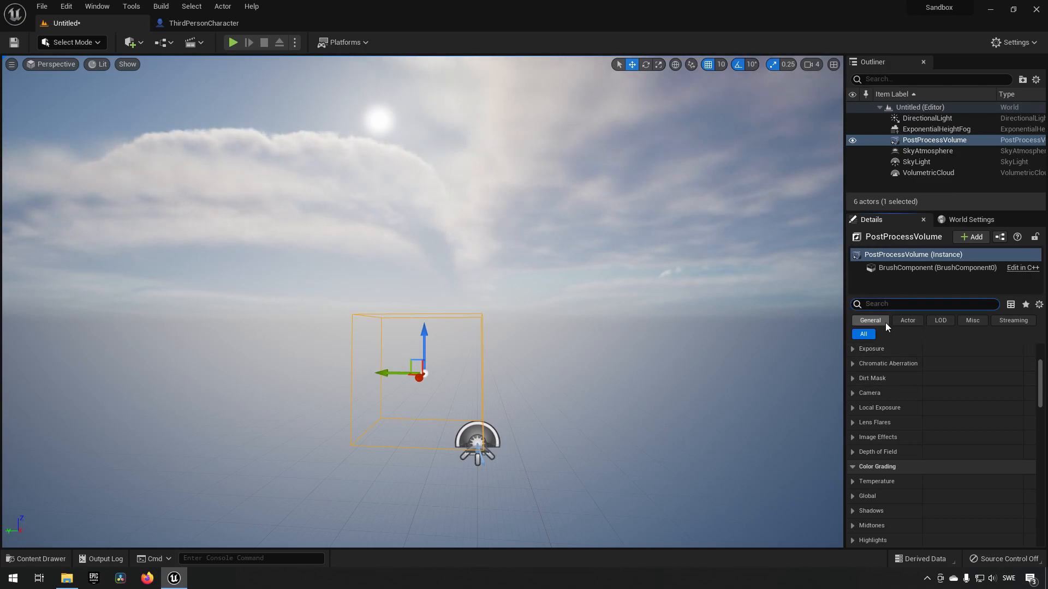
Set the volume to Infinite Extent (Unbound) so it covers the whole scene.
text(infin)
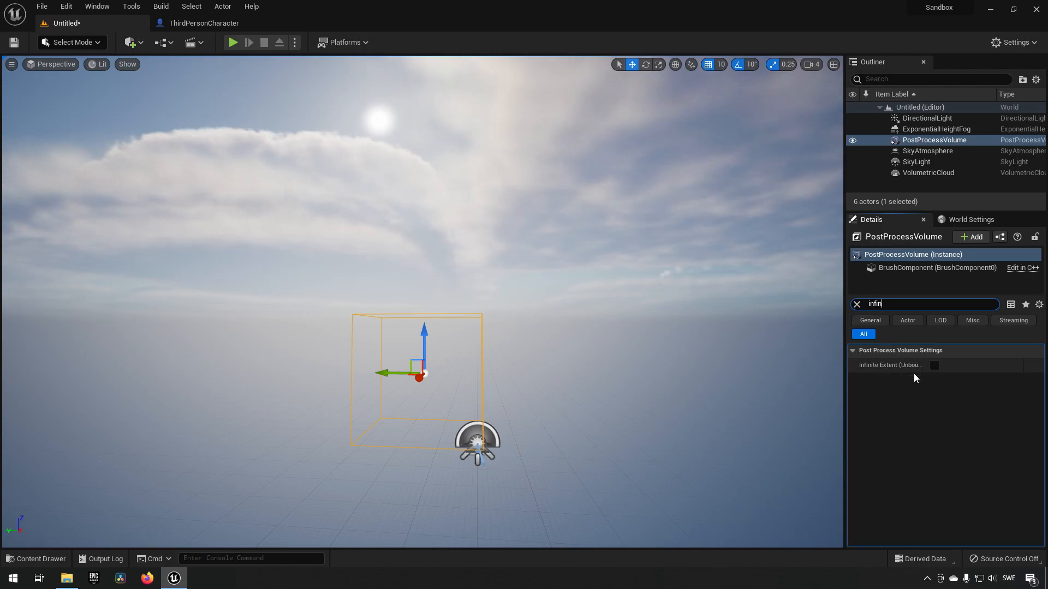
click(933, 365)
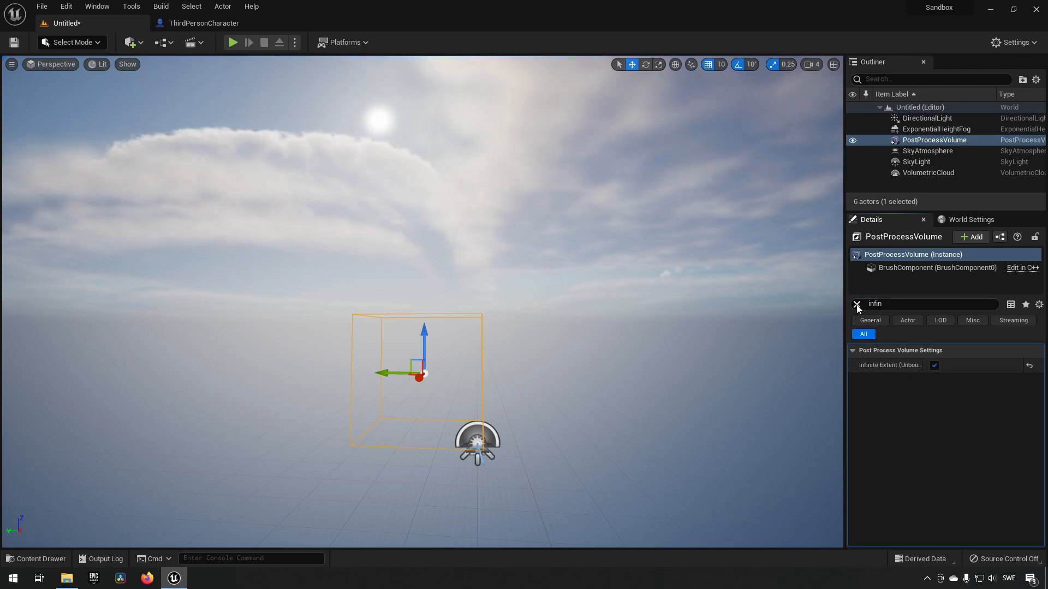
click(858, 304)
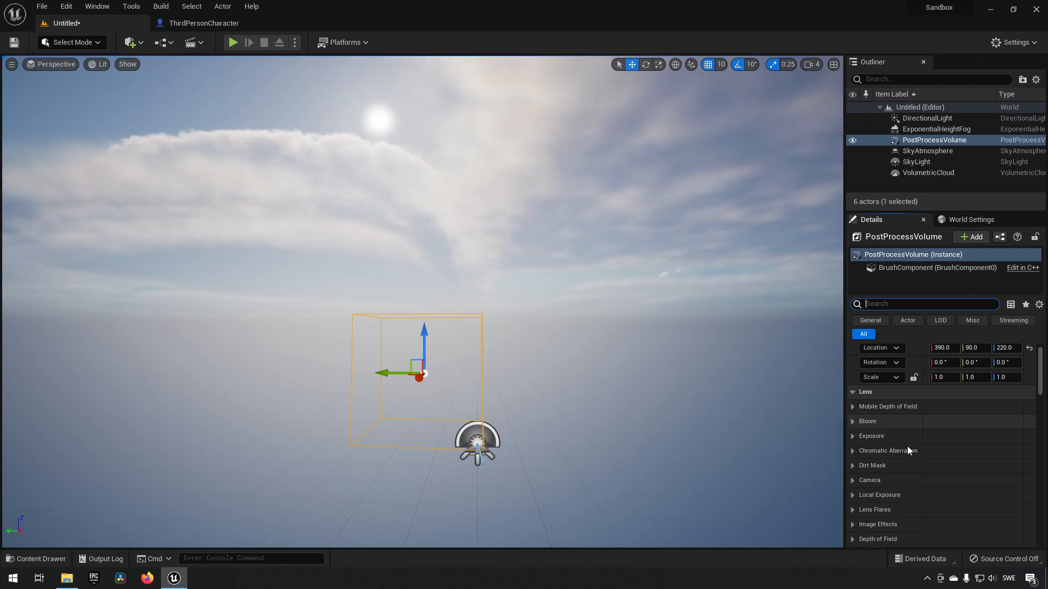
Enable the Lens Flares Intensity override at 1.0 in the volume's settings.
scroll(down, 3)
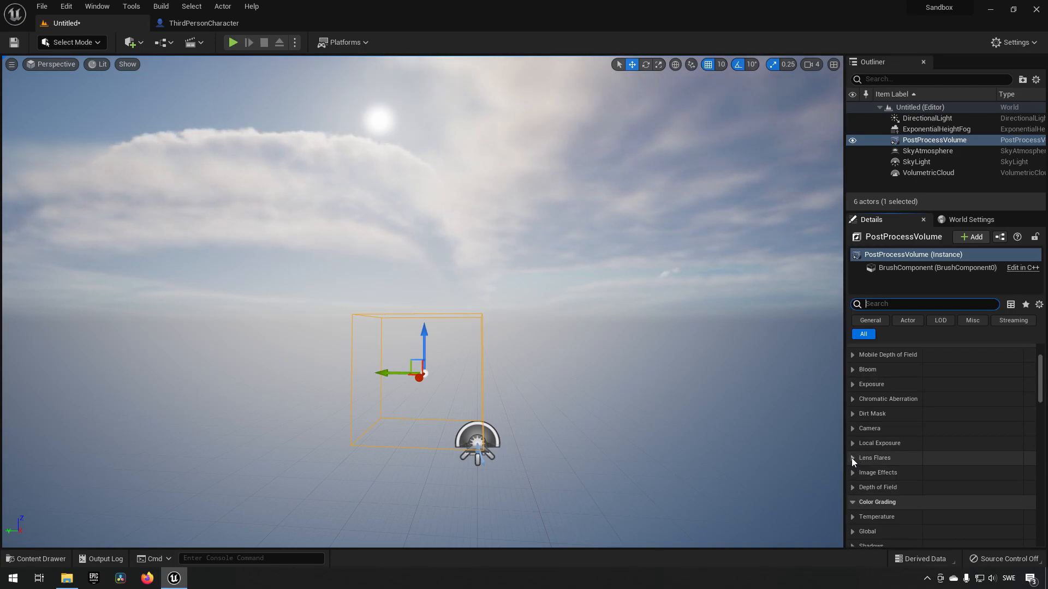
click(852, 457)
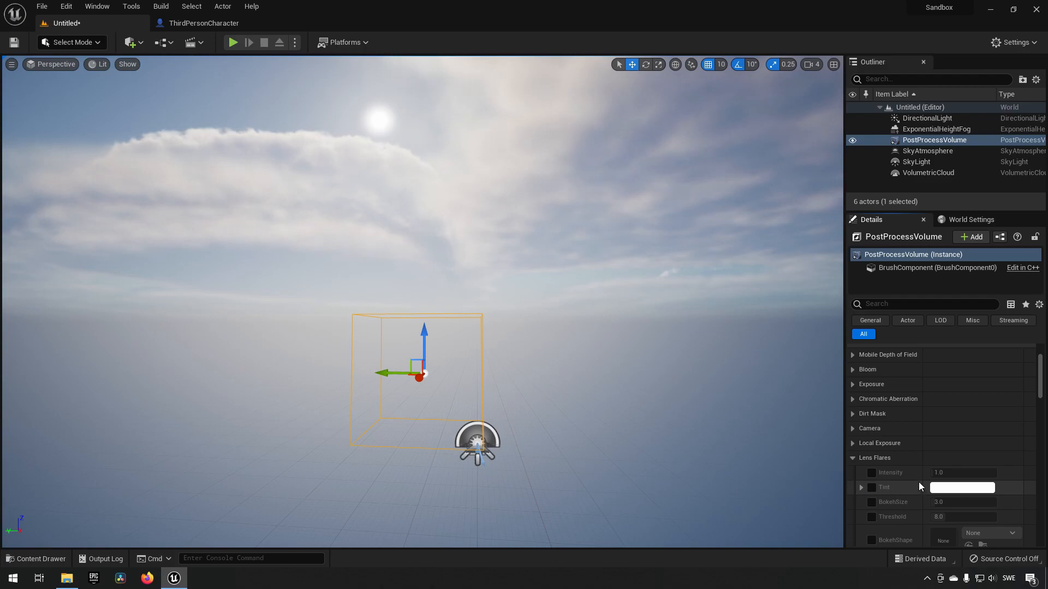
scroll(down, 3)
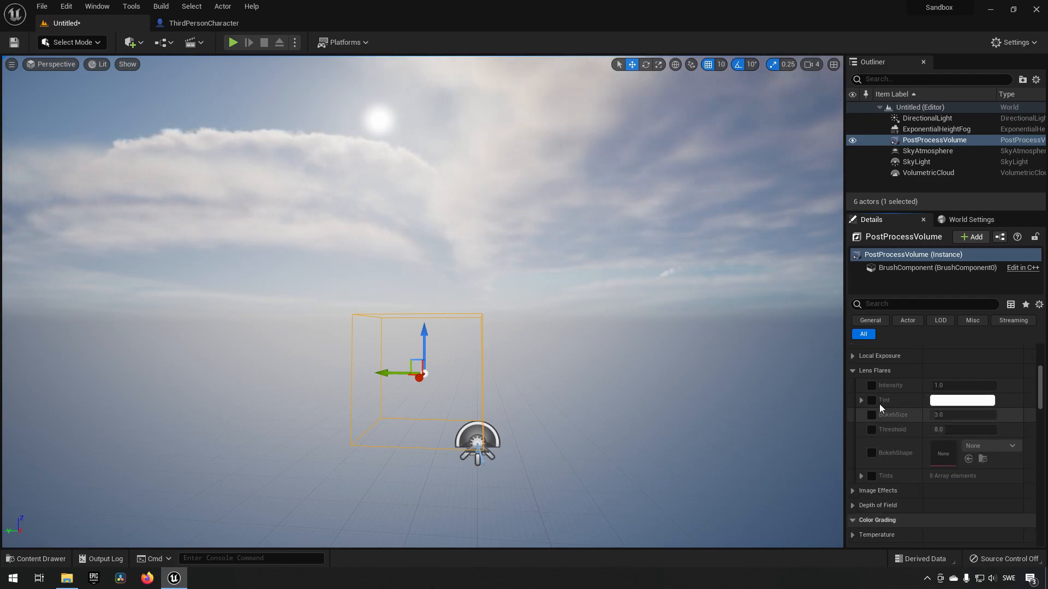
click(871, 386)
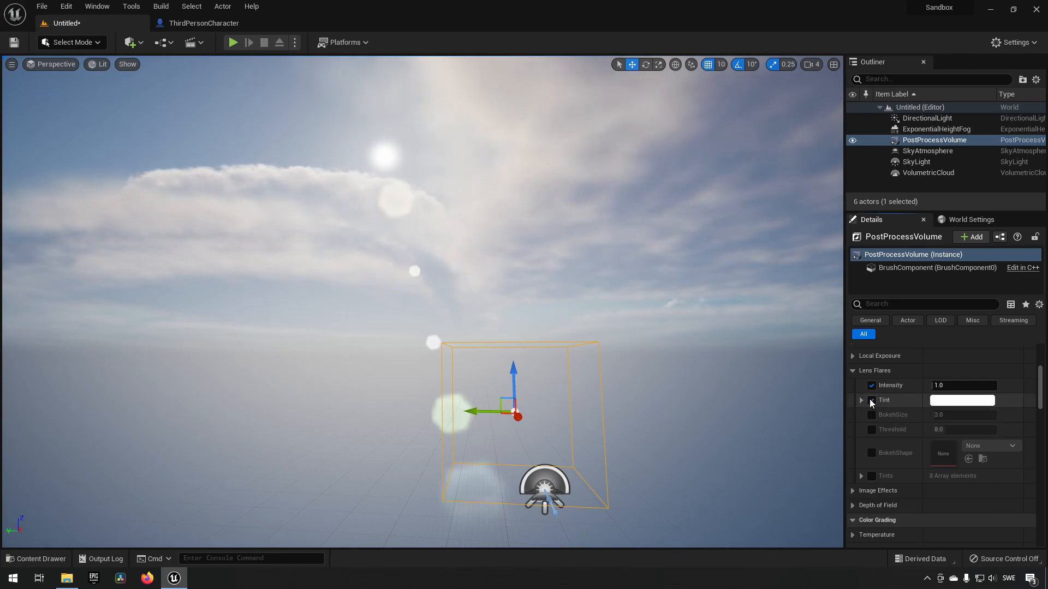
Preview a magenta flare tint, cancel to keep white, and enable the BokehSize override.
click(962, 400)
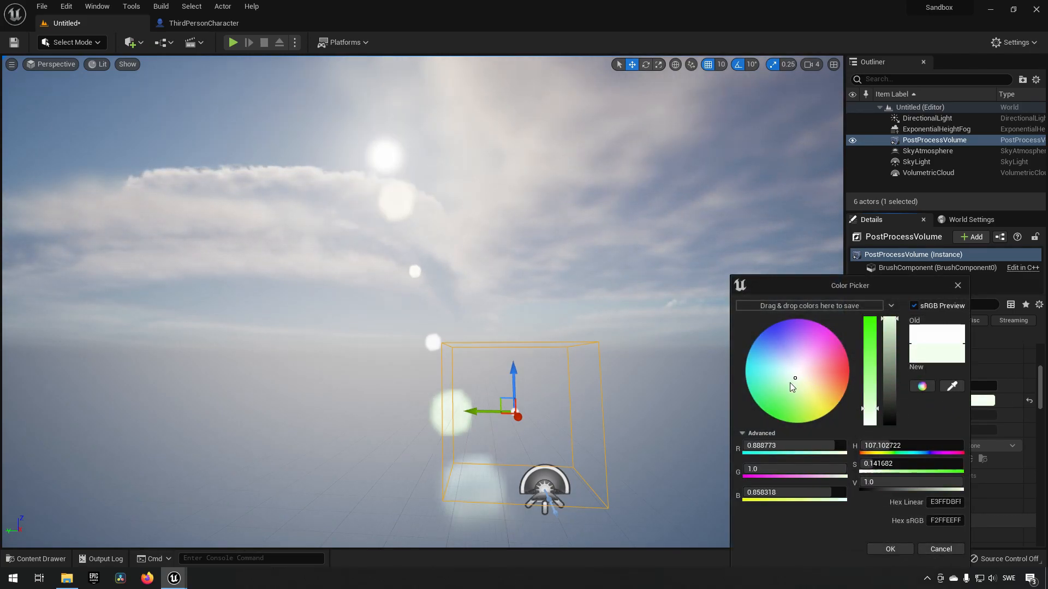
click(825, 328)
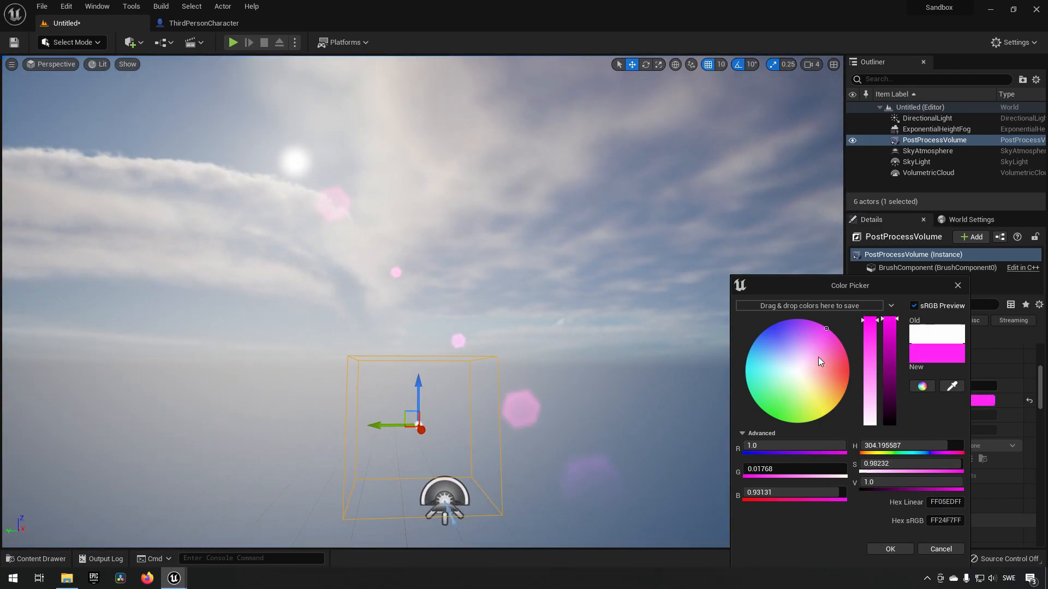
click(889, 549)
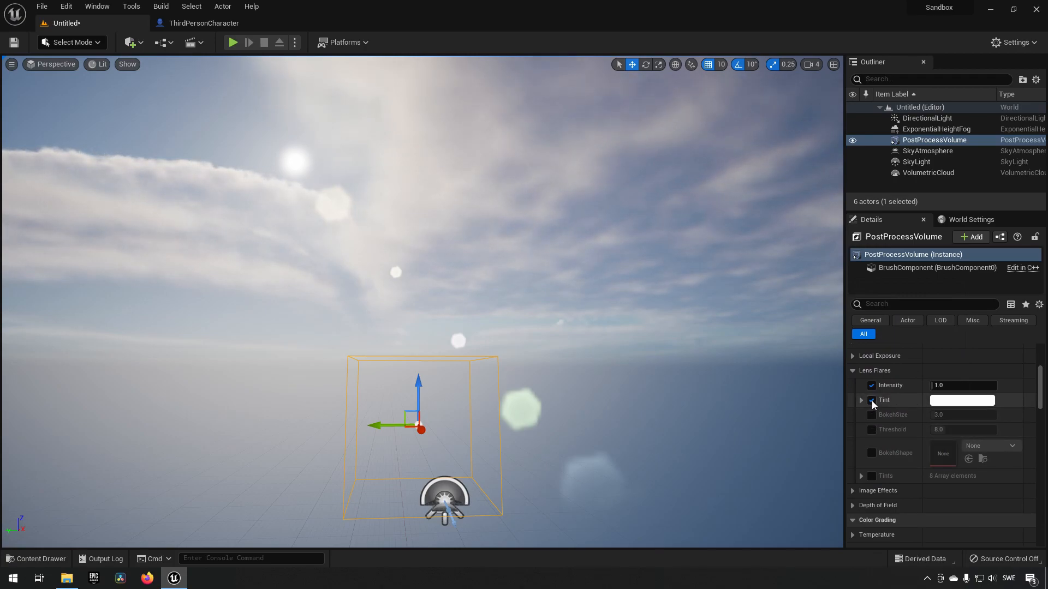
click(871, 415)
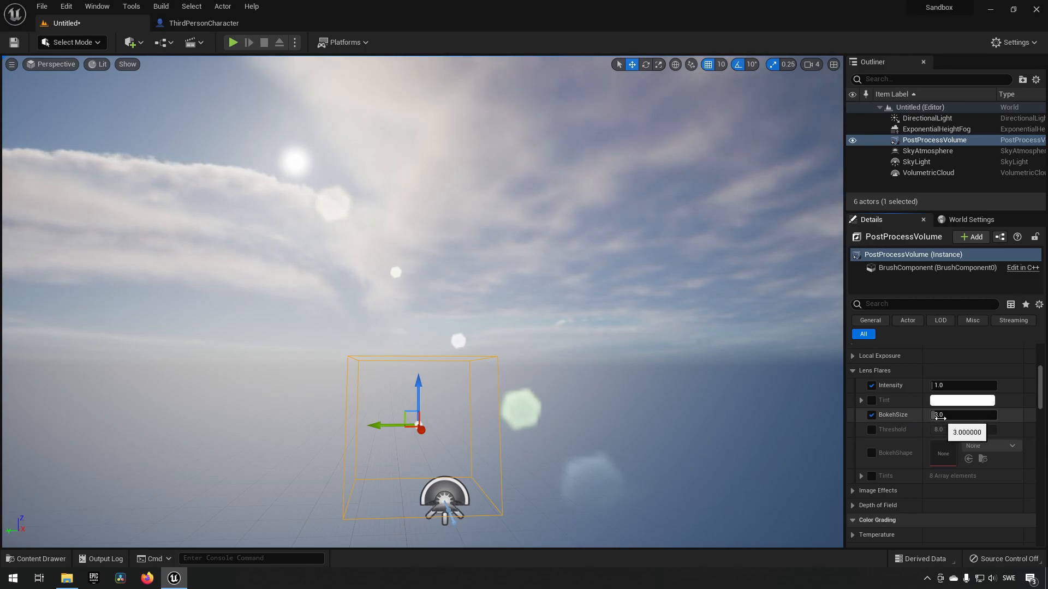
Try BokehSize 8.376, restore it to 3.0, and enable the BokehShape override.
text(8.376)
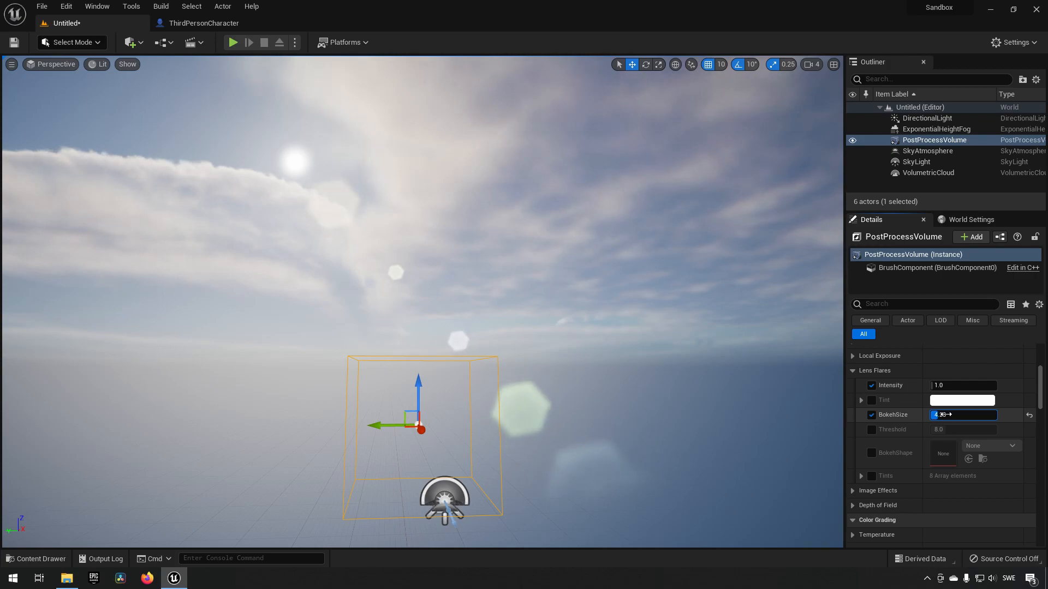
text(3.0)
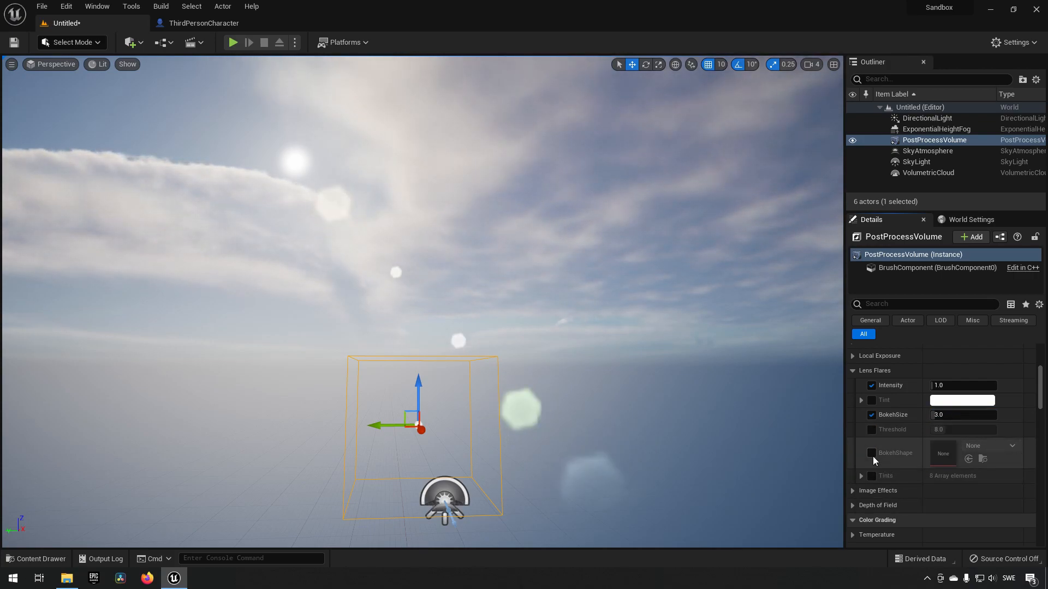
click(871, 452)
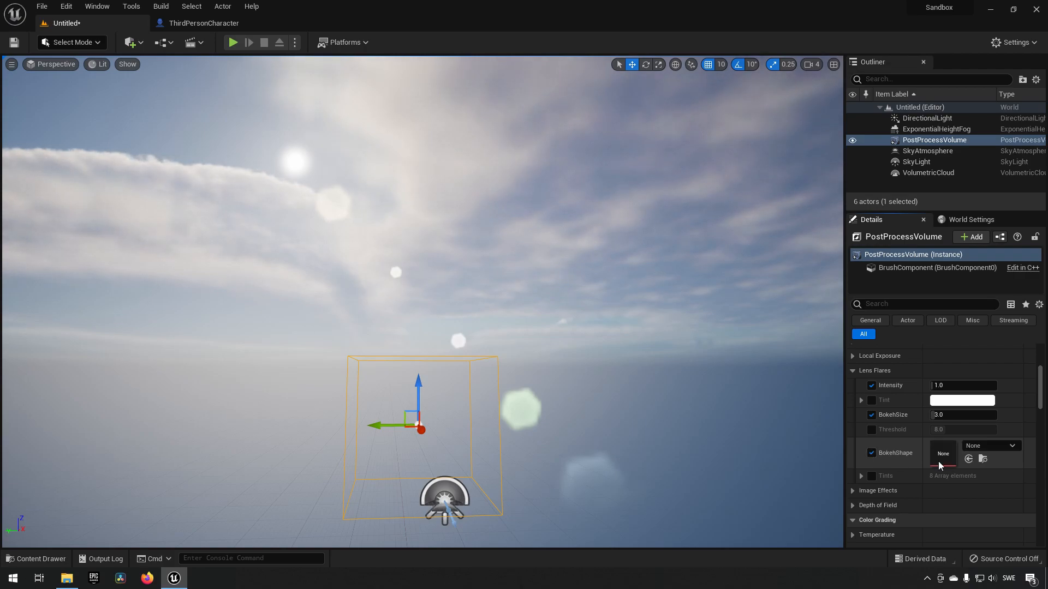
click(943, 454)
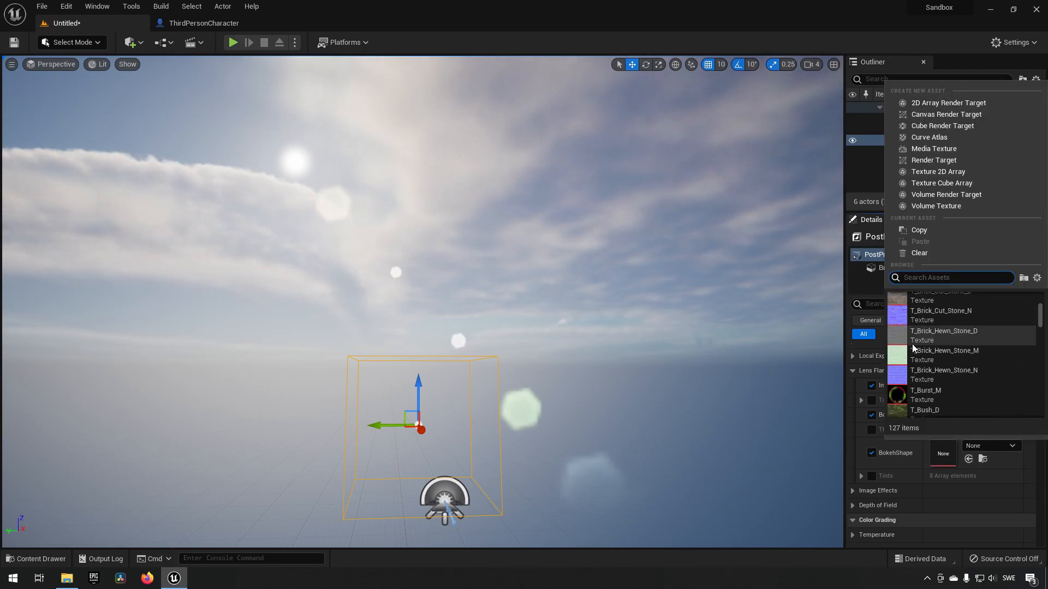
mouse_move(927, 359)
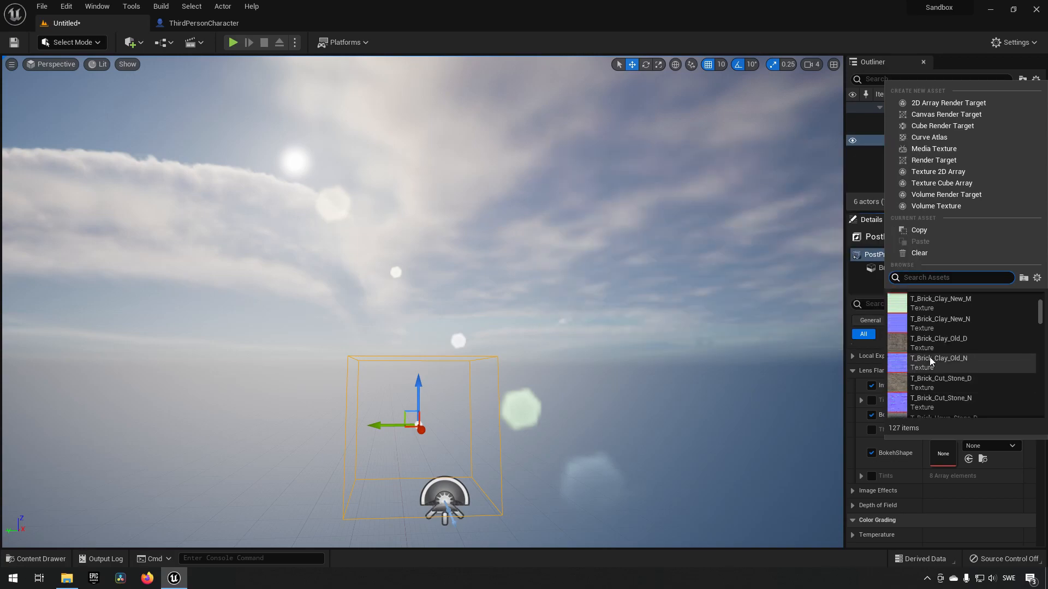
scroll(down, 3)
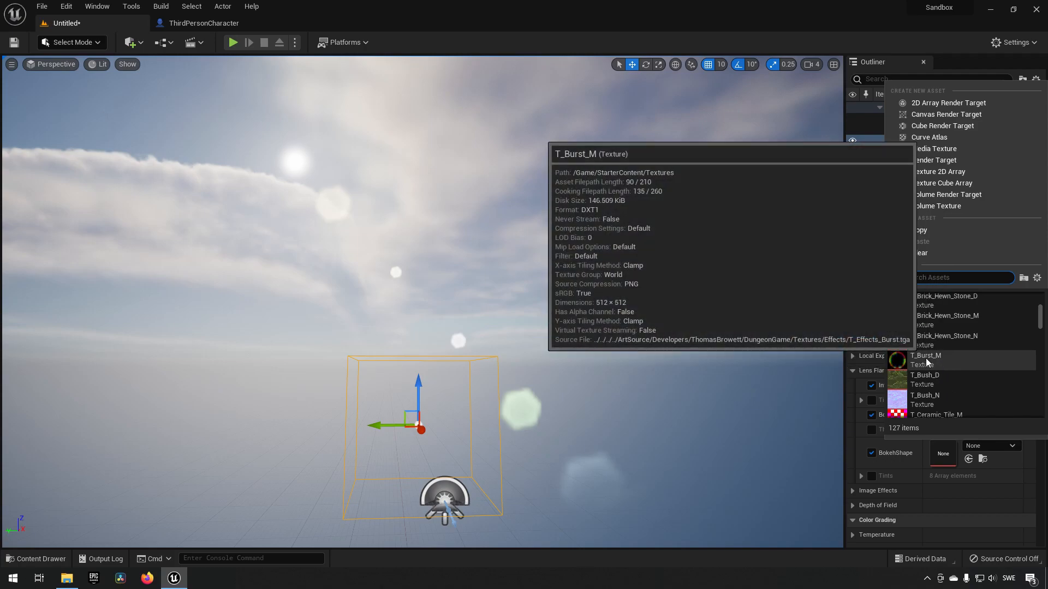
click(925, 357)
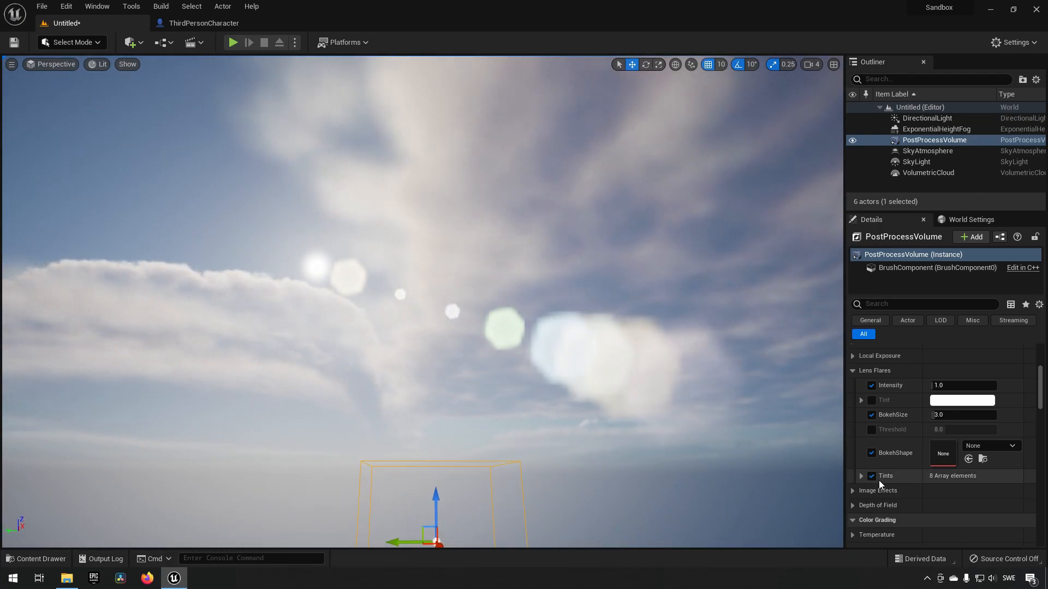
Enable the Tints array and colour the first artifact purple and the last red.
click(861, 475)
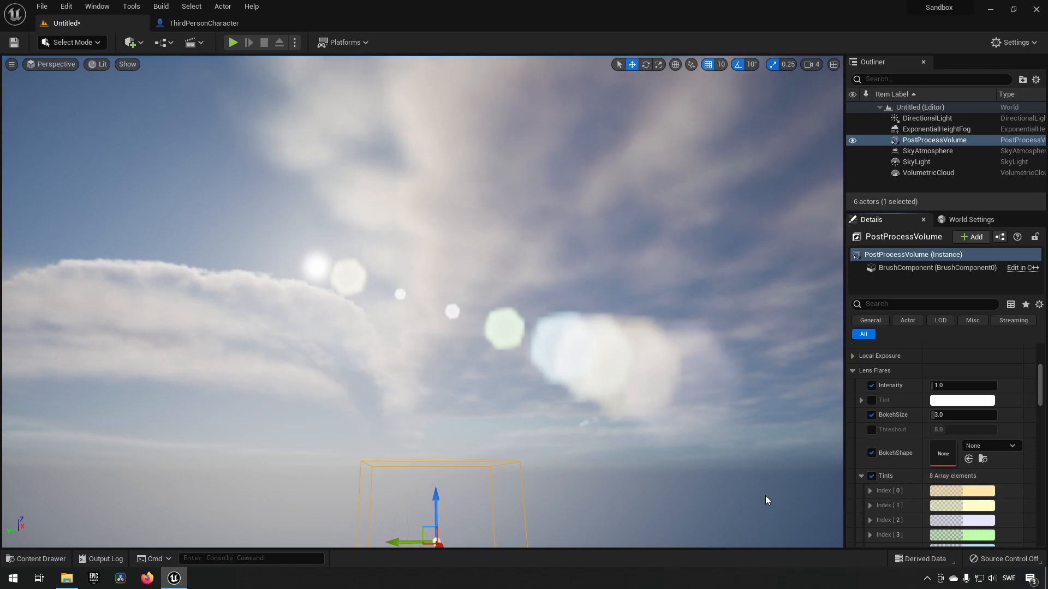
scroll(down, 3)
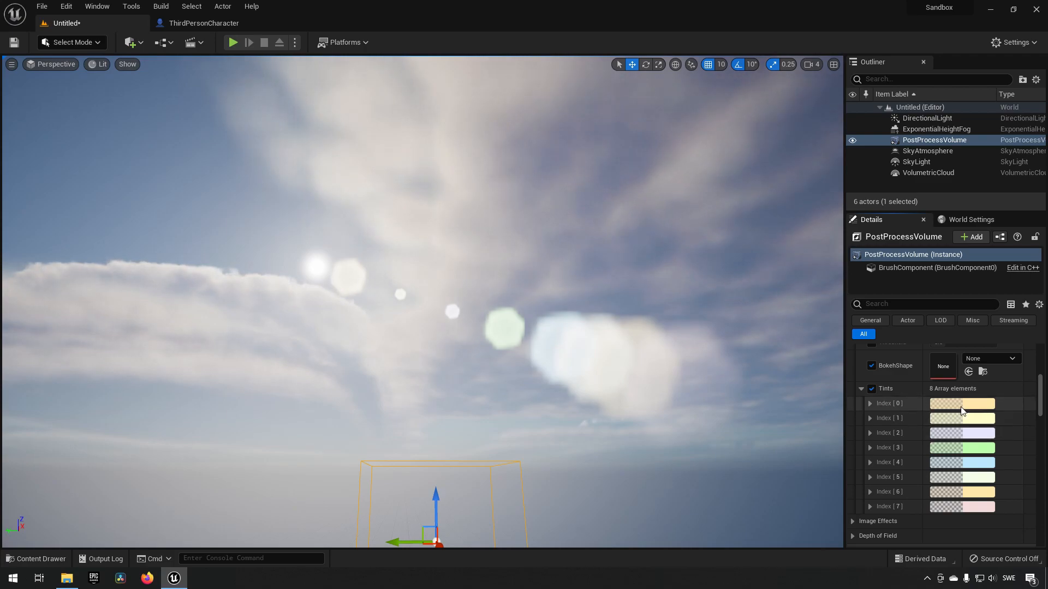
click(963, 403)
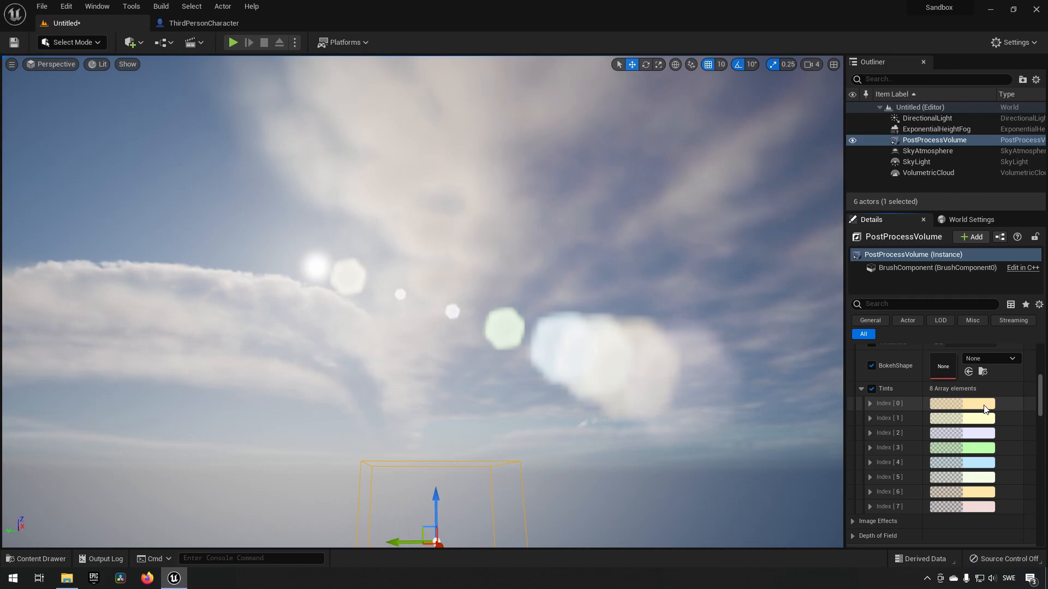
click(963, 403)
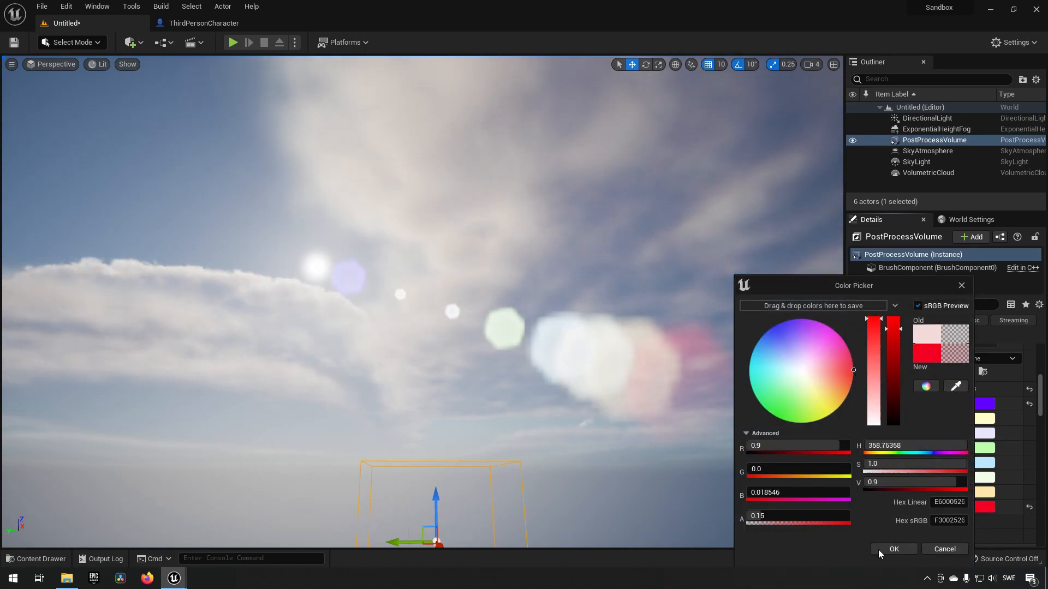
click(893, 549)
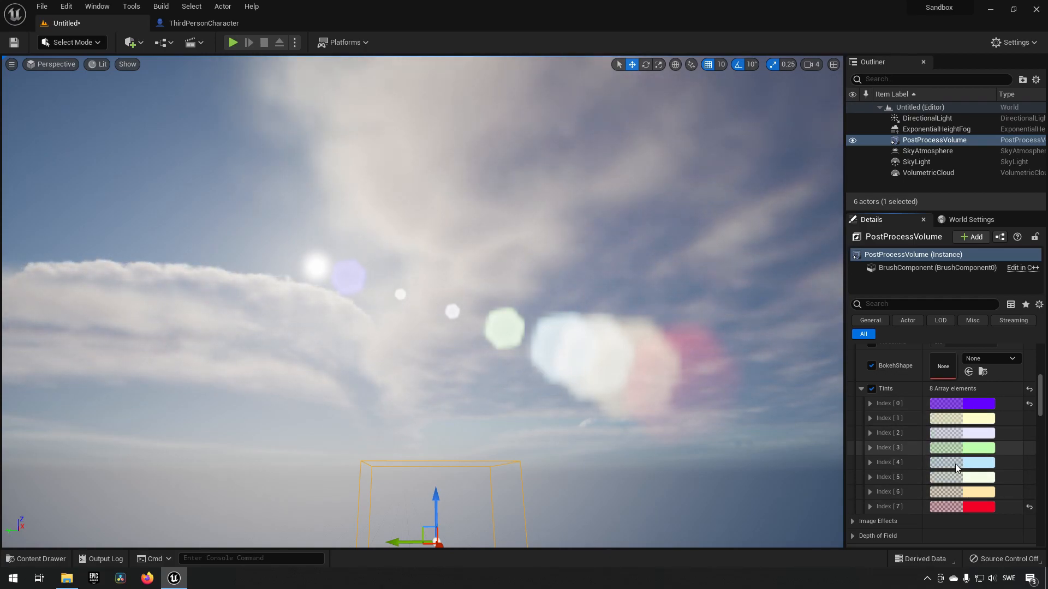
scroll(up, 3)
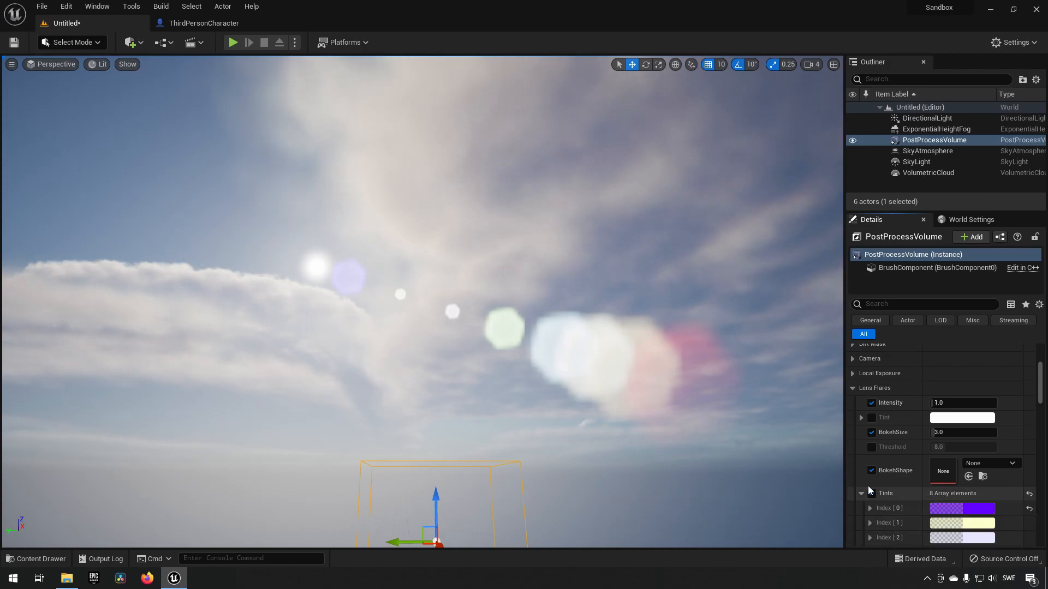